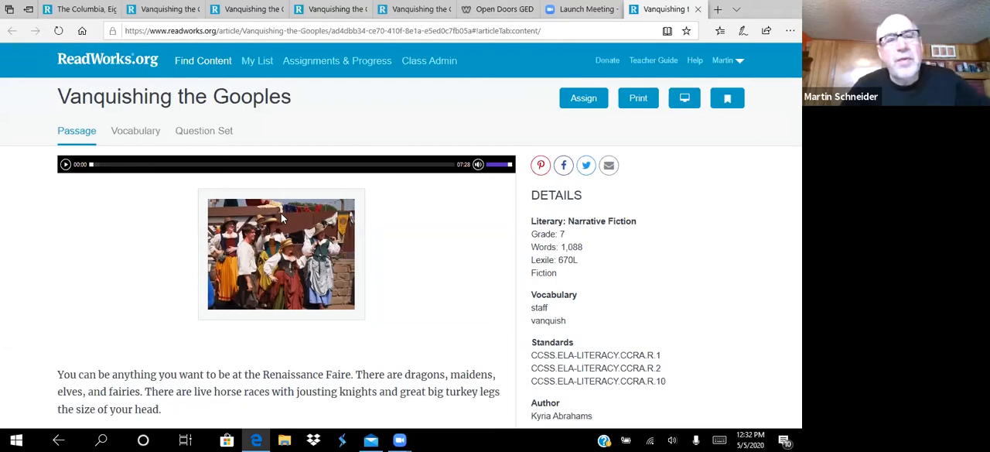
Read down the Gooples story to the warlock's tent and his plea to vanquish them by dawn.
scroll(down, 3)
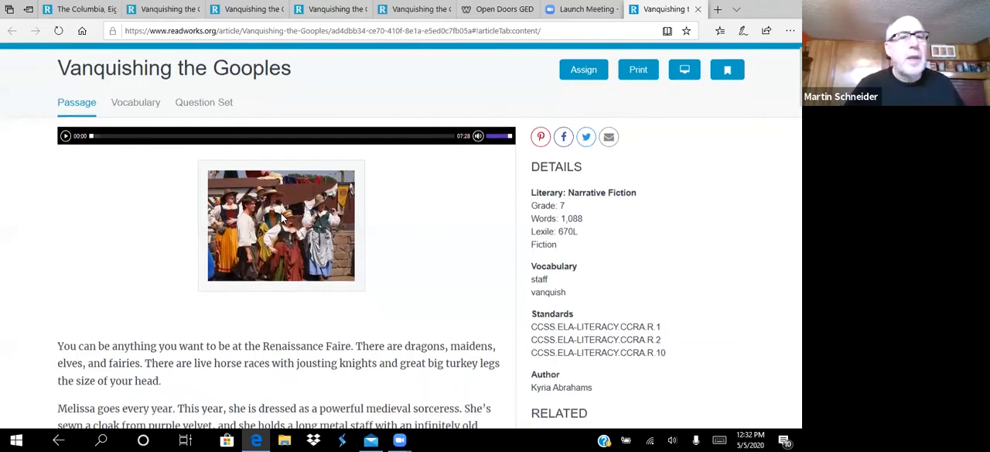
scroll(down, 3)
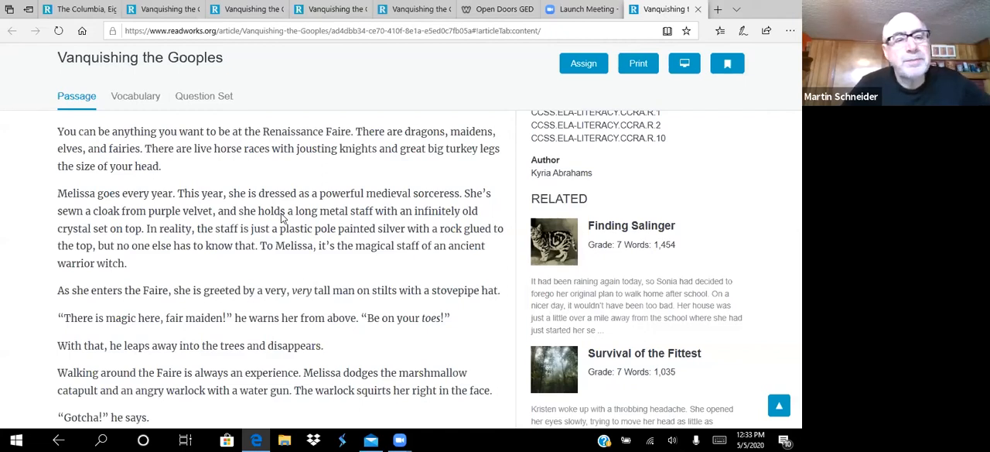
scroll(down, 3)
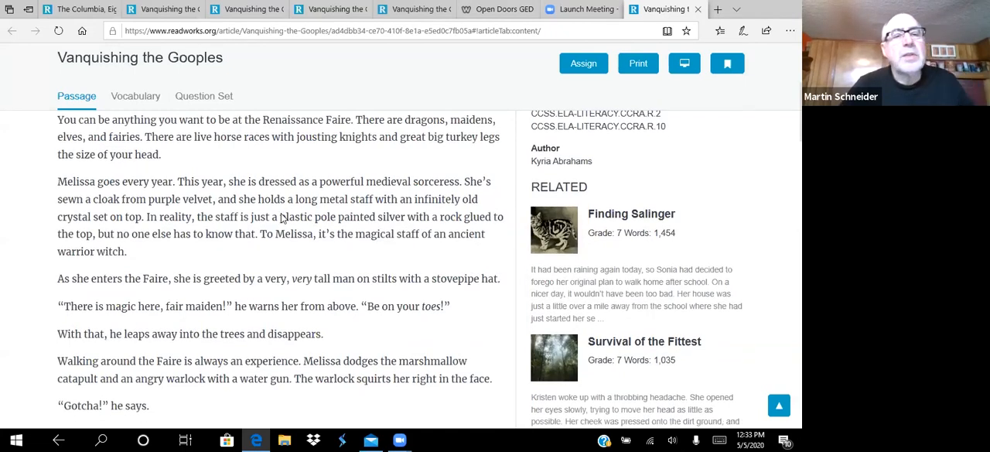
scroll(down, 3)
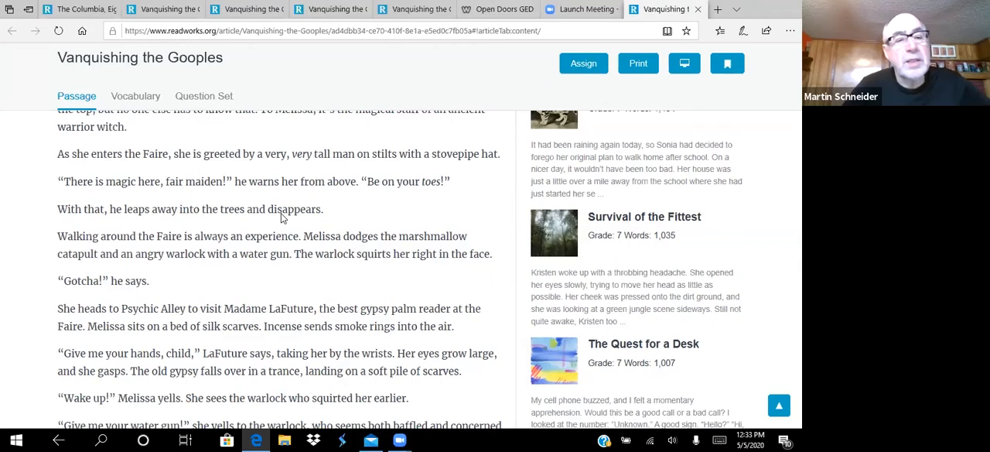
scroll(down, 3)
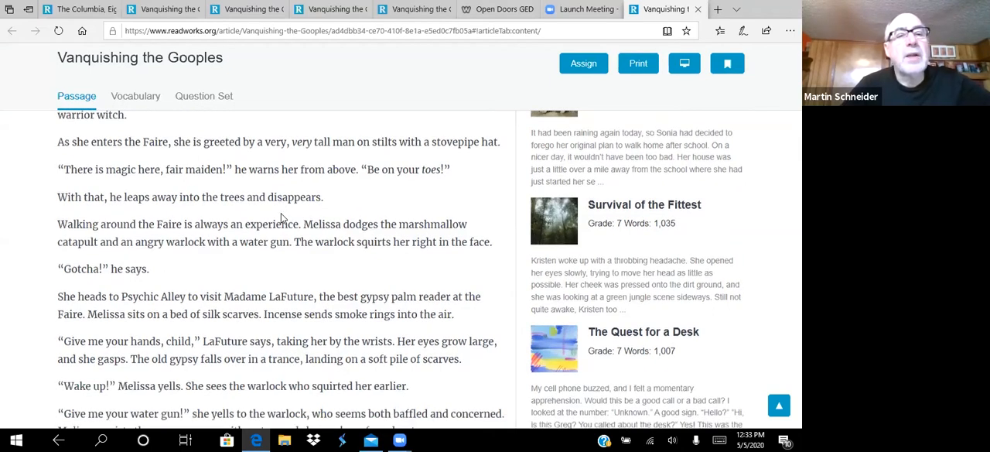
scroll(down, 3)
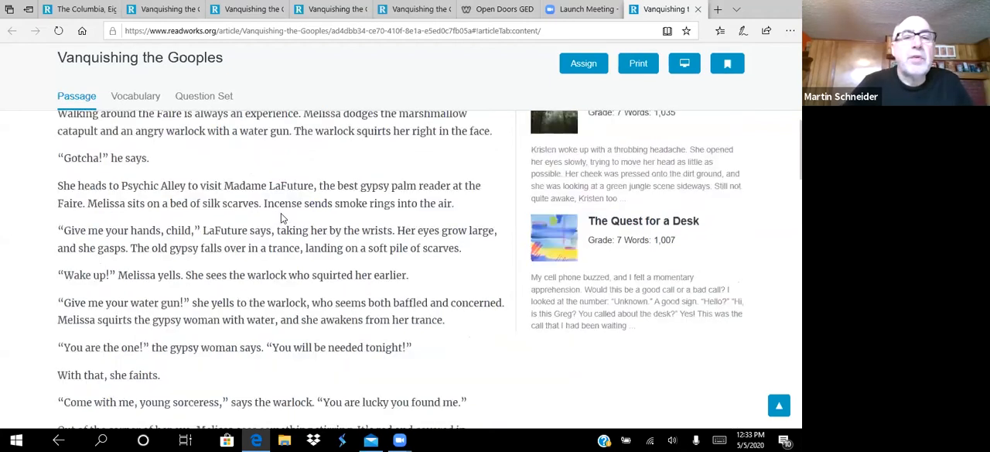
scroll(down, 3)
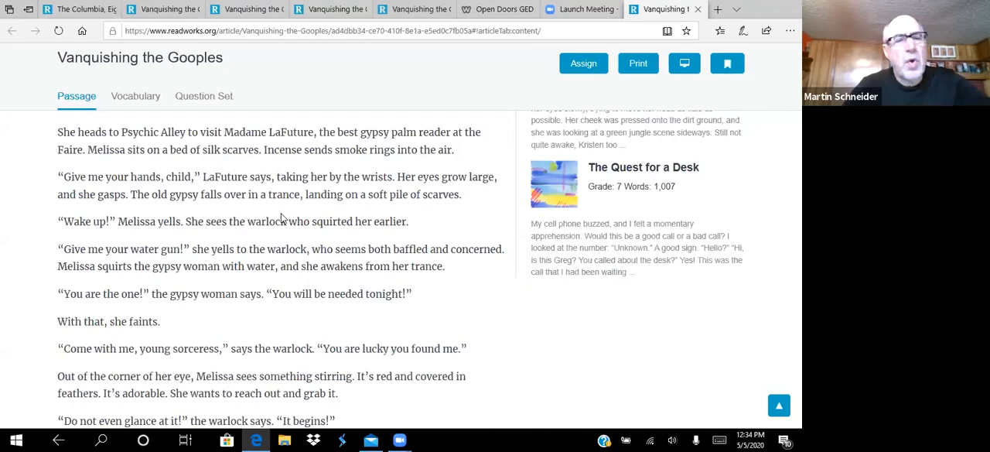
scroll(down, 3)
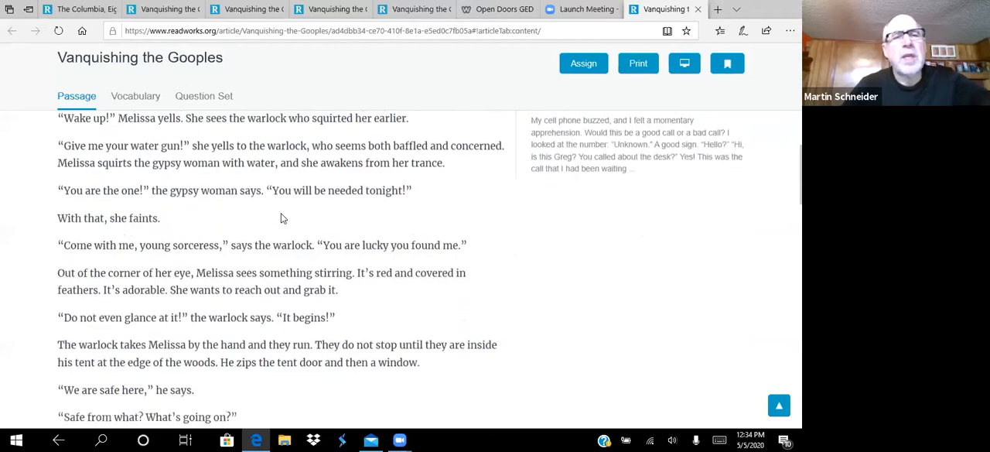
scroll(down, 3)
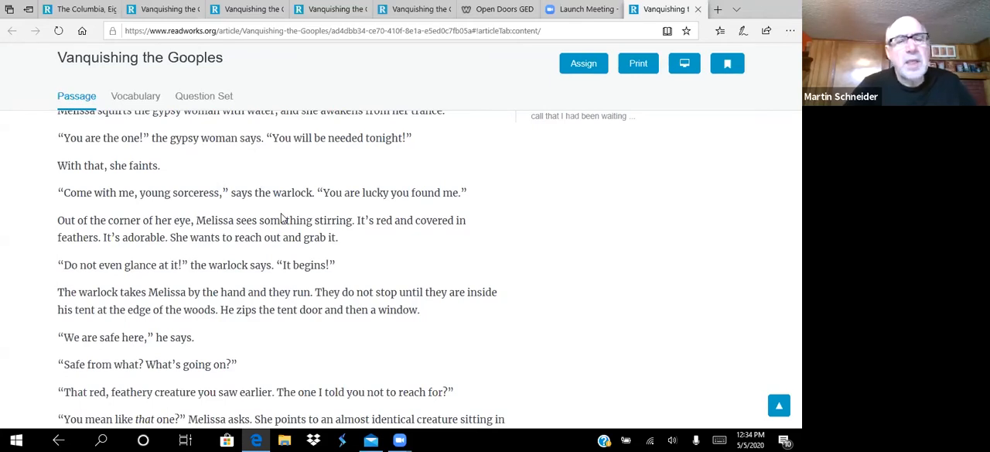
scroll(down, 3)
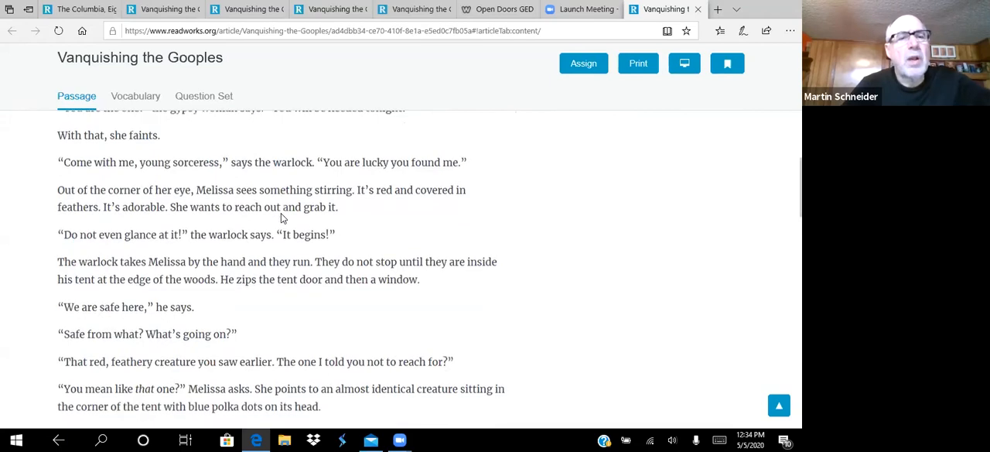
scroll(down, 3)
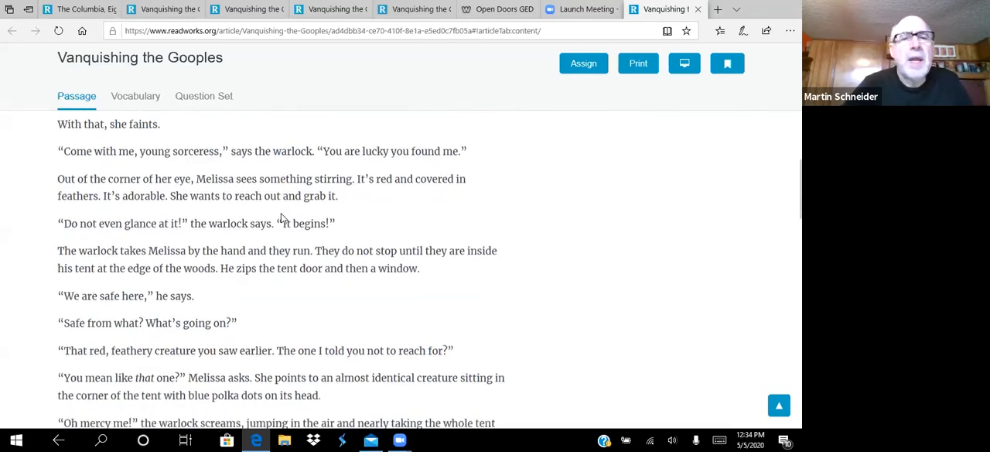
scroll(down, 3)
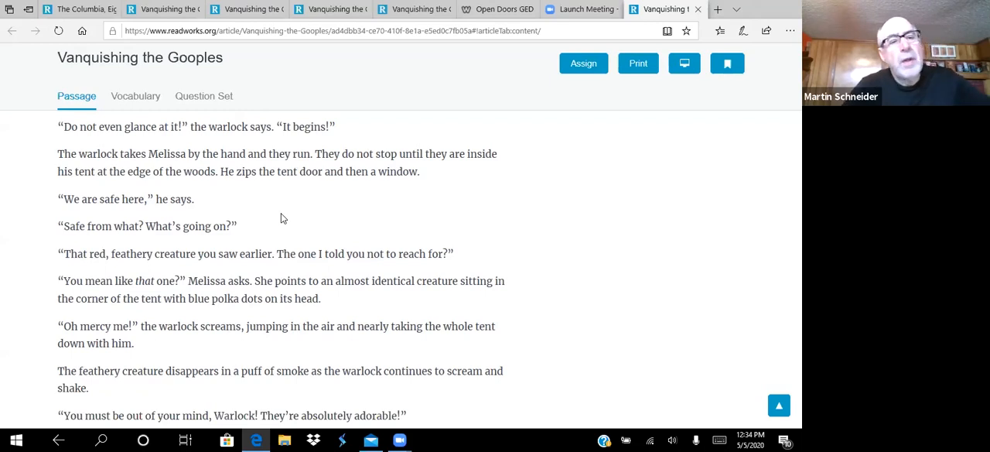
scroll(down, 3)
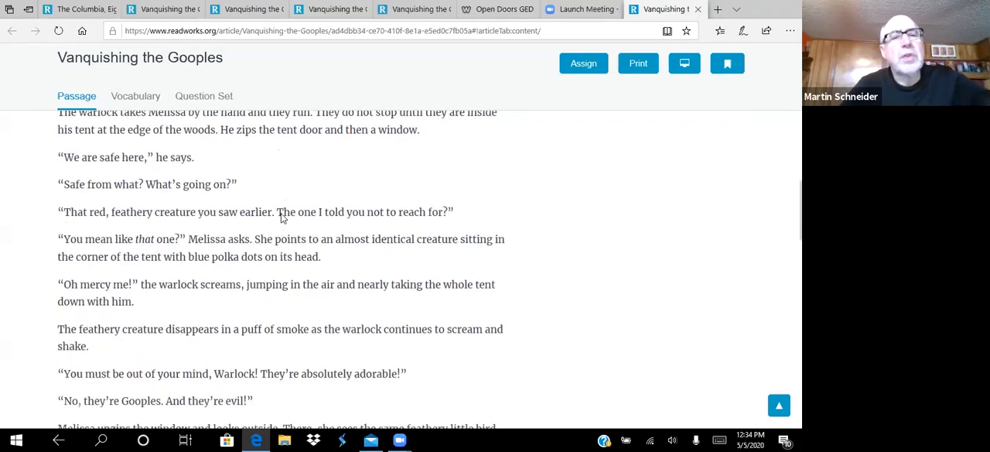
scroll(down, 3)
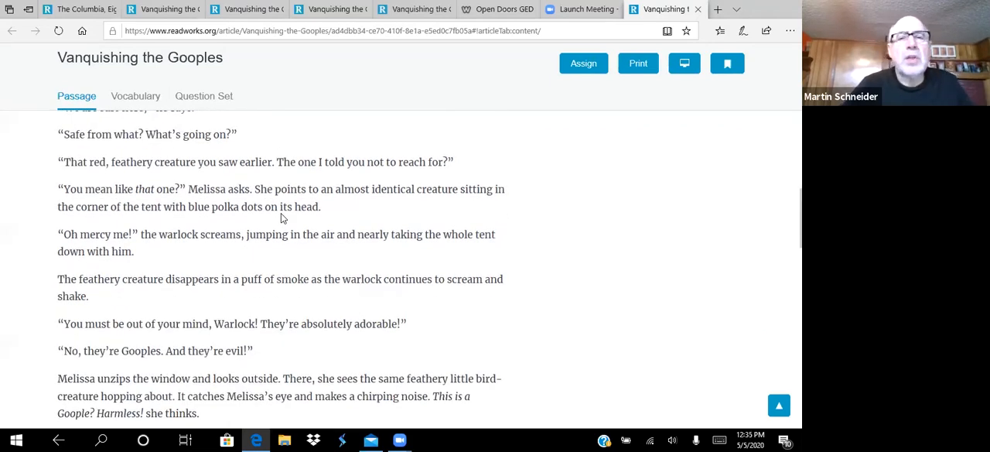
scroll(down, 3)
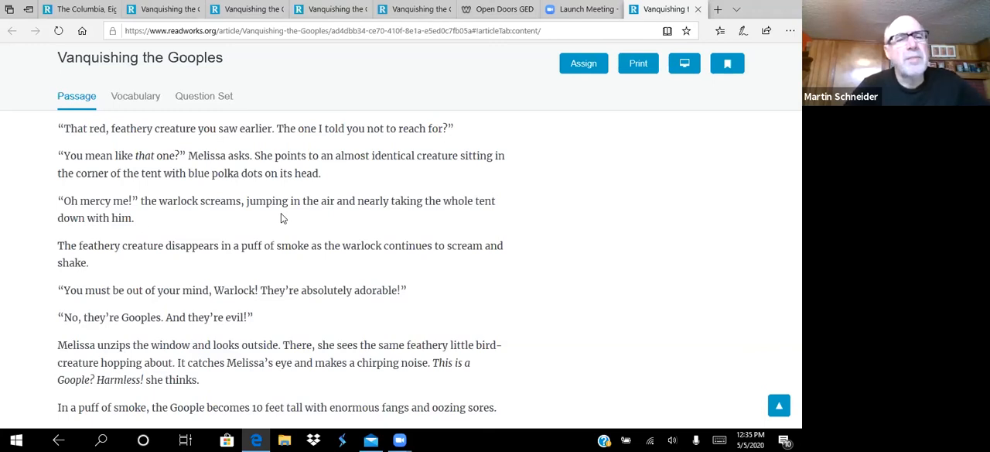
scroll(down, 3)
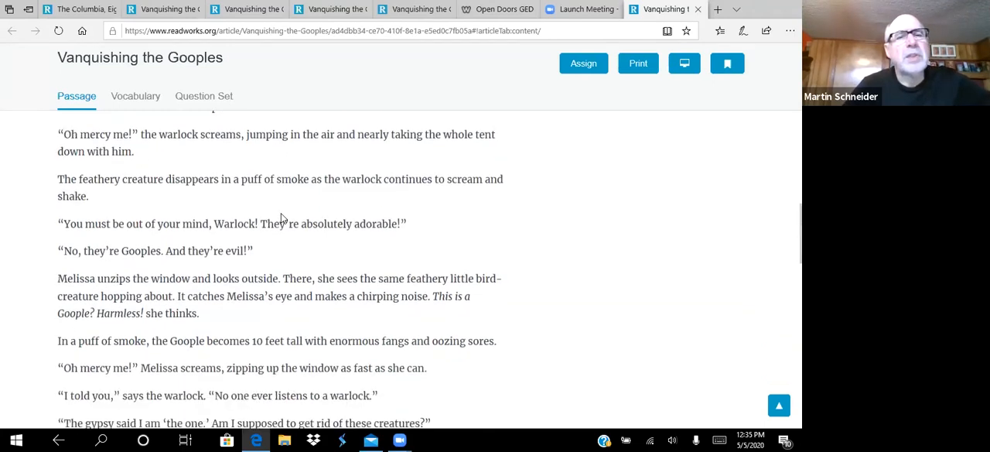
scroll(down, 3)
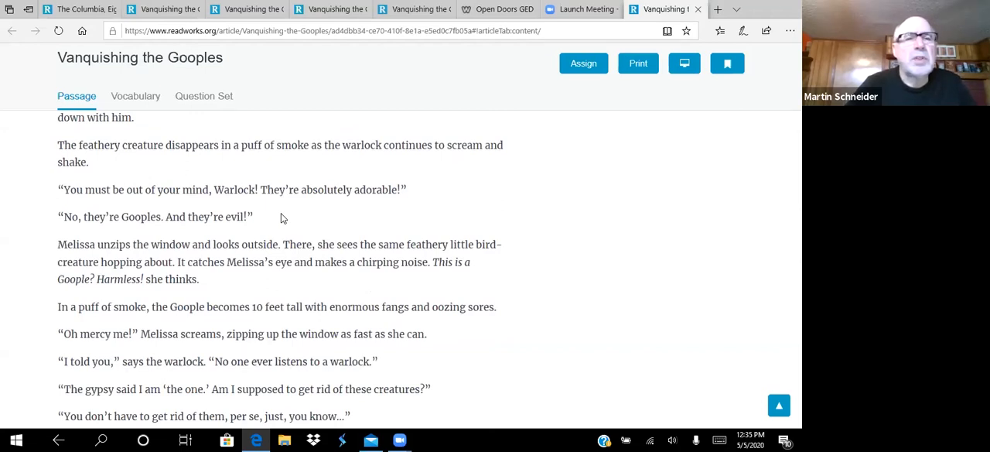
scroll(down, 3)
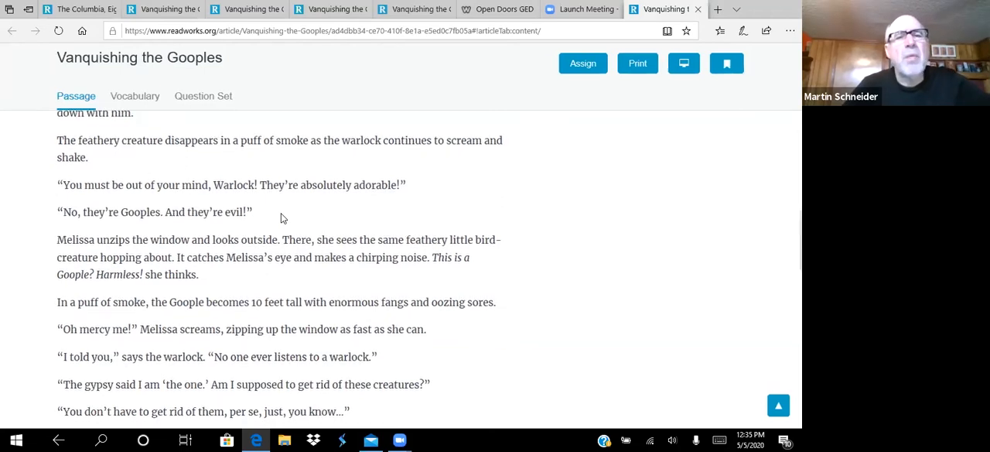
scroll(down, 3)
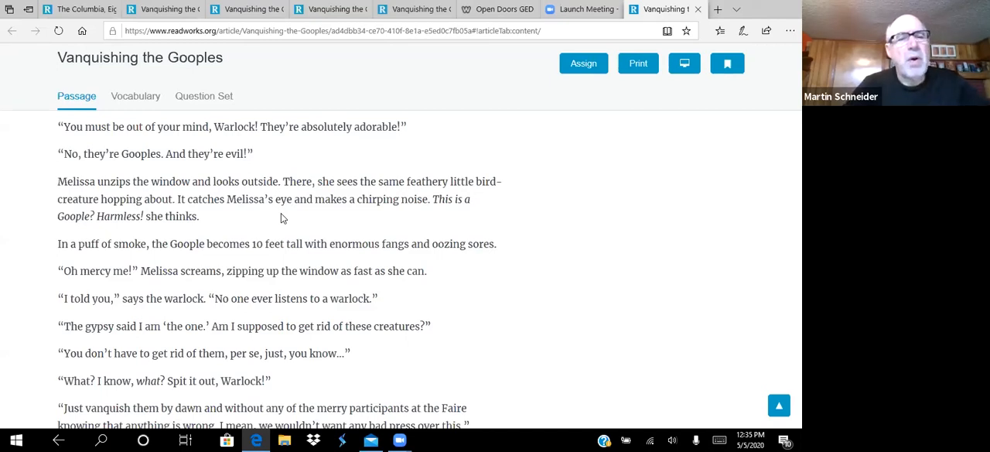
Read to the story's end, where the warlock is revealed as Bob and Melissa's mother arrives.
scroll(down, 3)
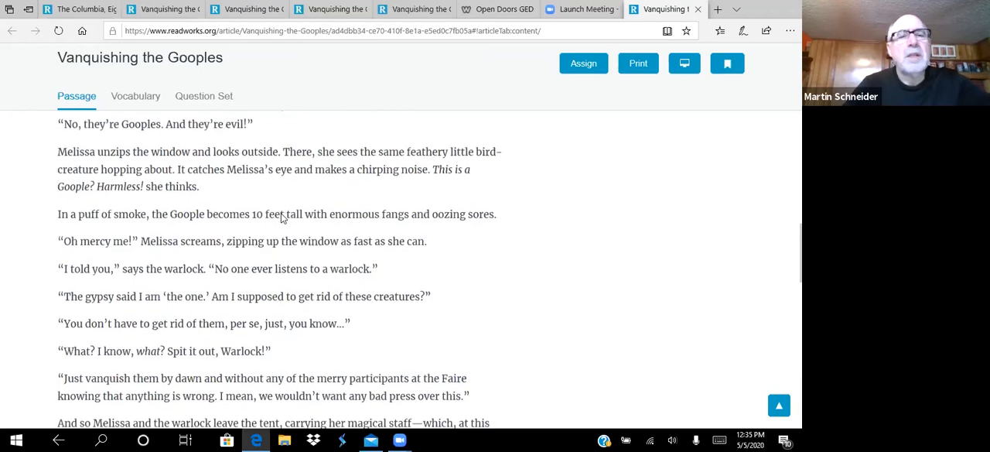
scroll(down, 3)
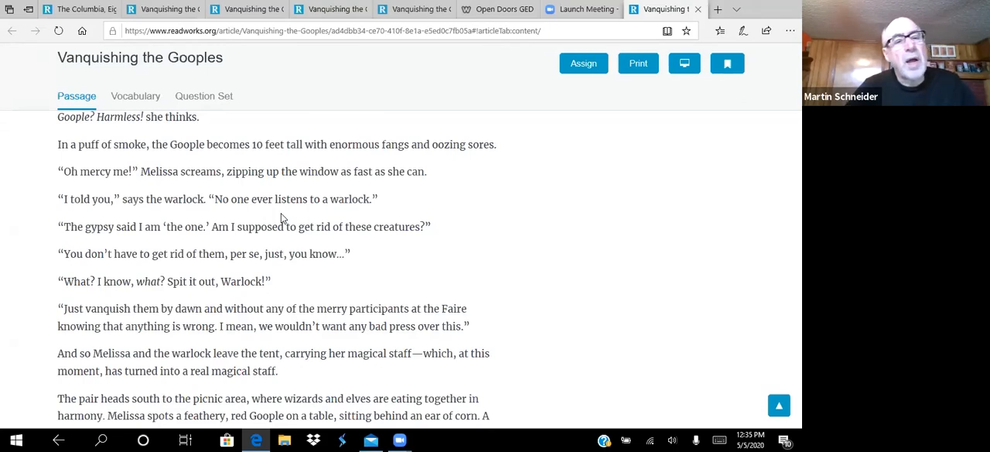
scroll(down, 3)
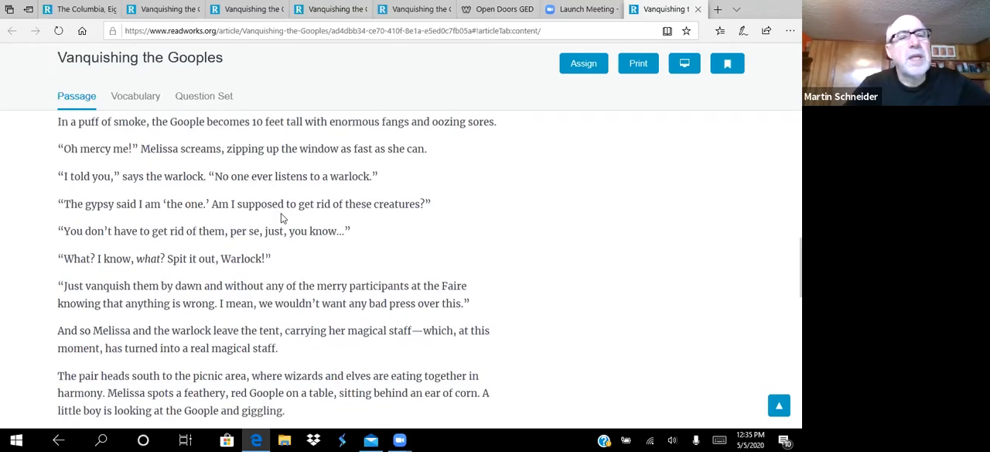
scroll(down, 3)
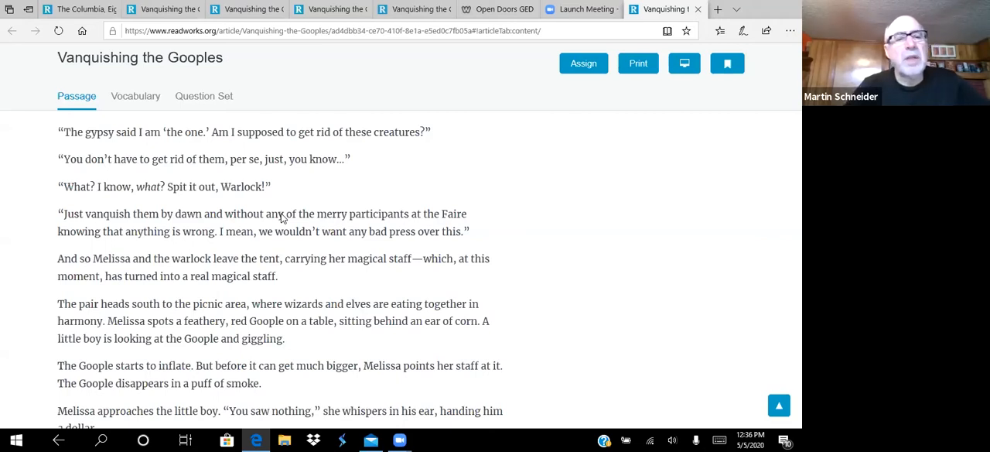
scroll(down, 3)
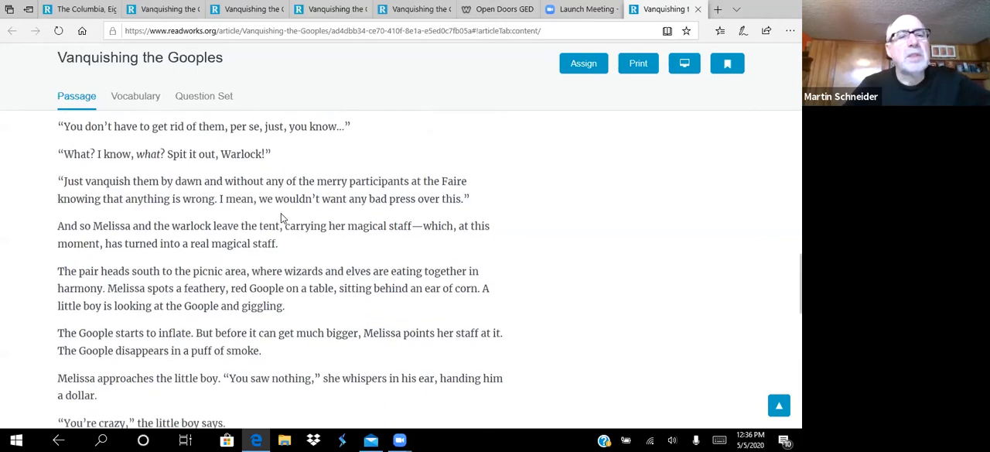
scroll(down, 3)
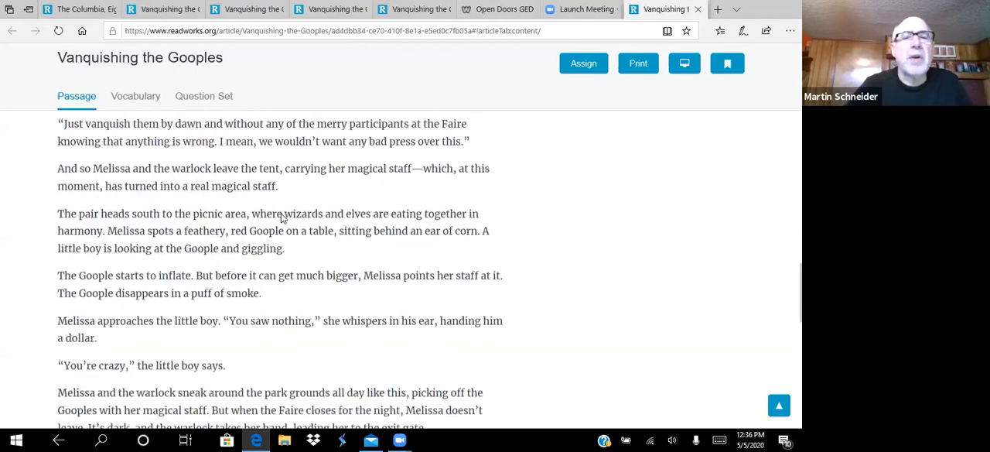
scroll(down, 3)
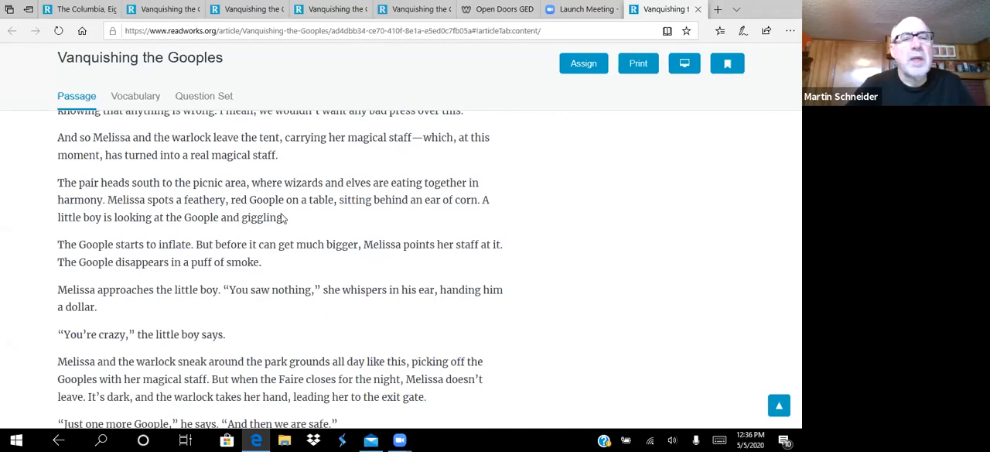
scroll(down, 3)
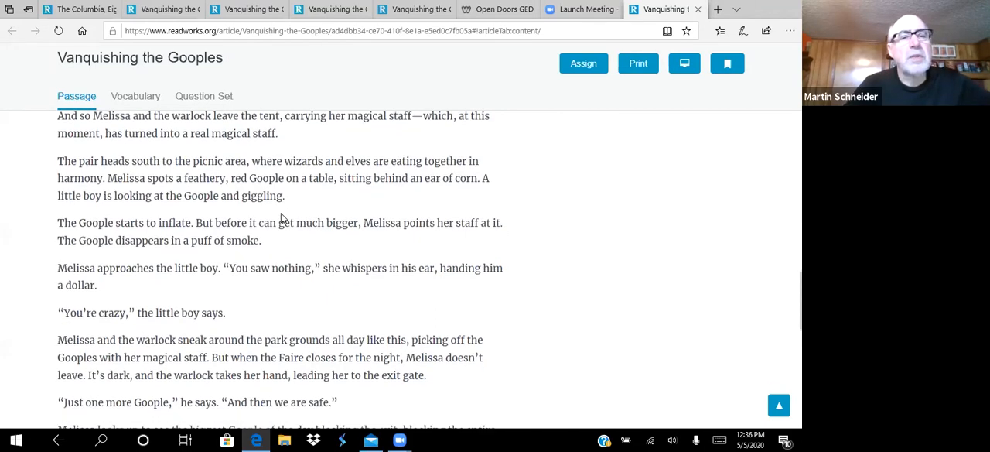
scroll(down, 3)
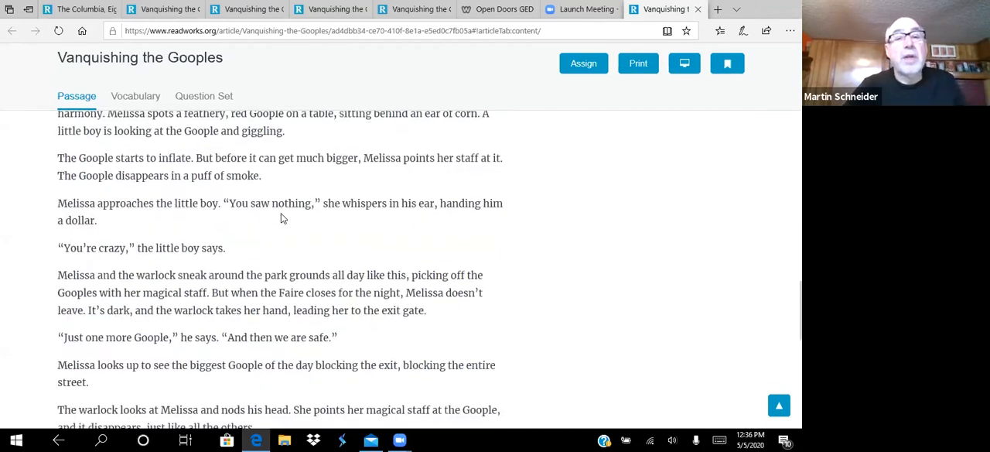
scroll(down, 3)
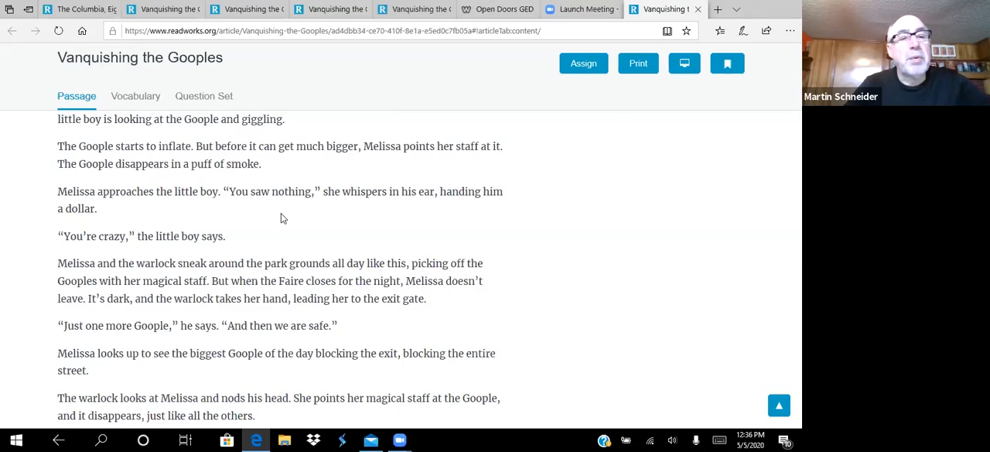
scroll(down, 3)
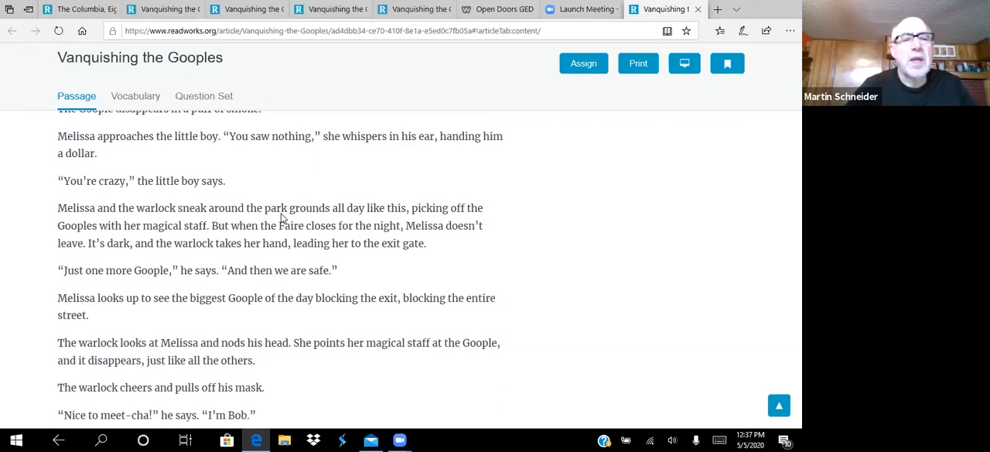
scroll(down, 3)
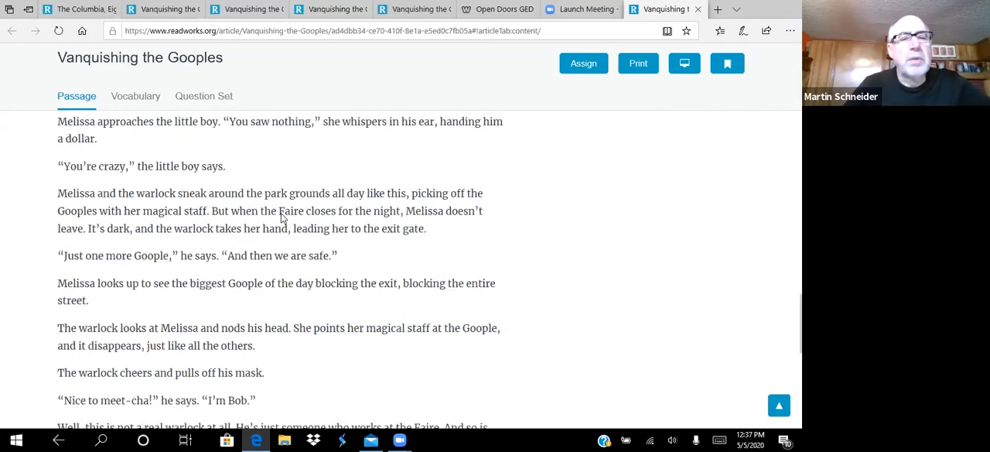
scroll(down, 3)
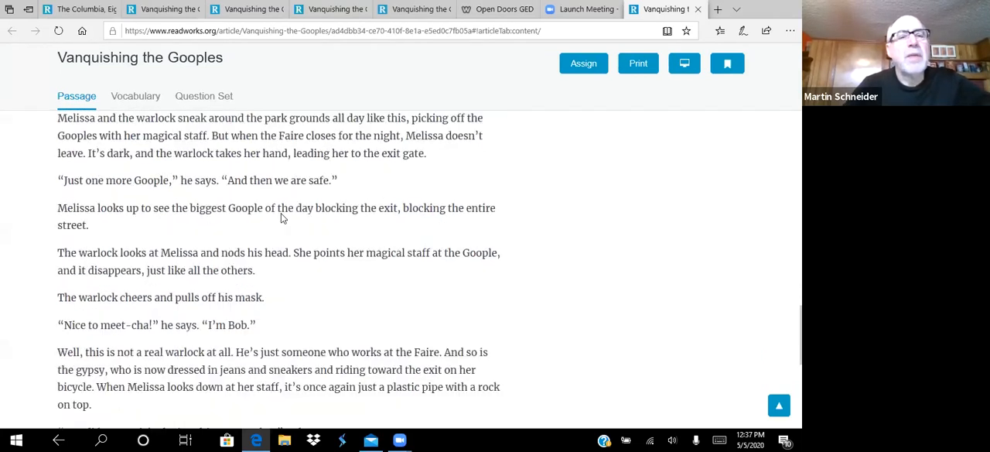
scroll(down, 3)
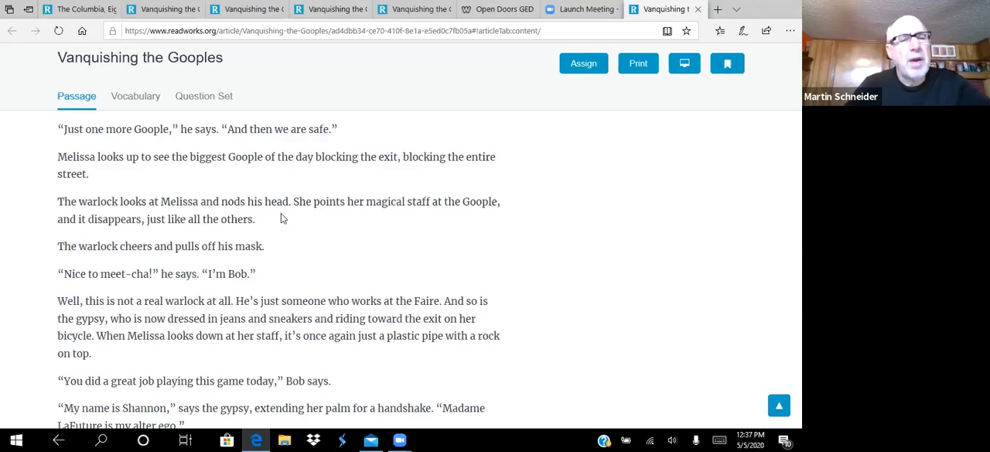
scroll(down, 3)
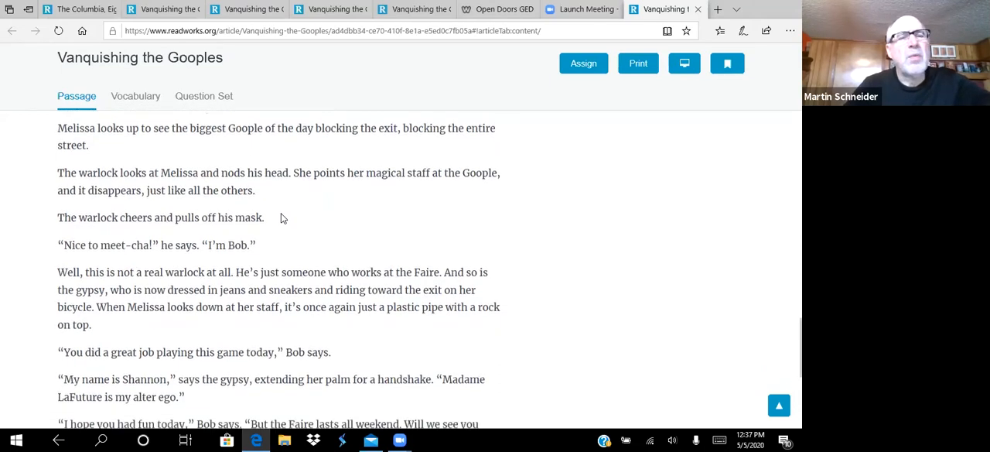
scroll(down, 3)
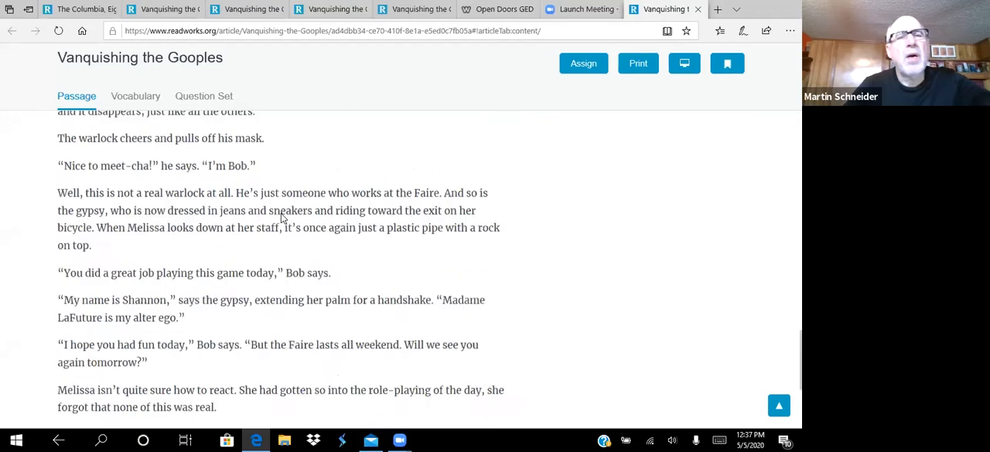
scroll(down, 3)
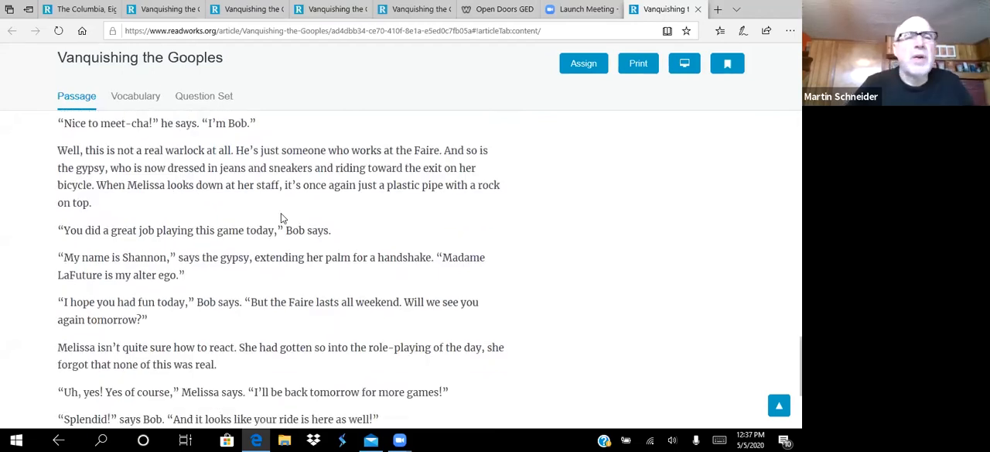
scroll(down, 3)
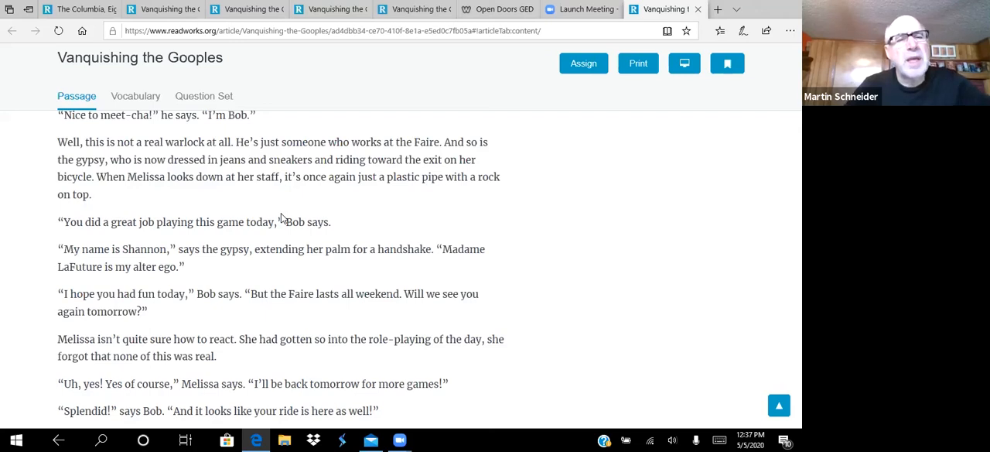
scroll(down, 3)
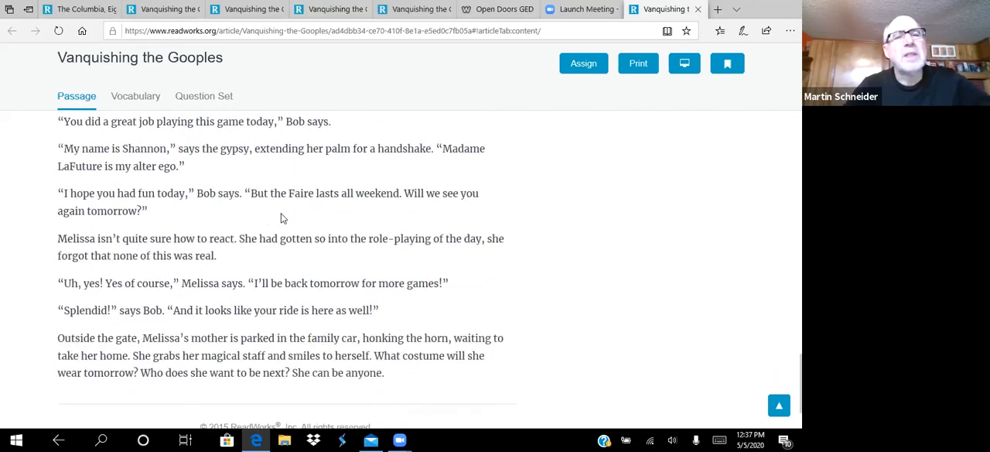
Return the passage view to the feathery creature turning into a ten-foot Goople.
scroll(down, 3)
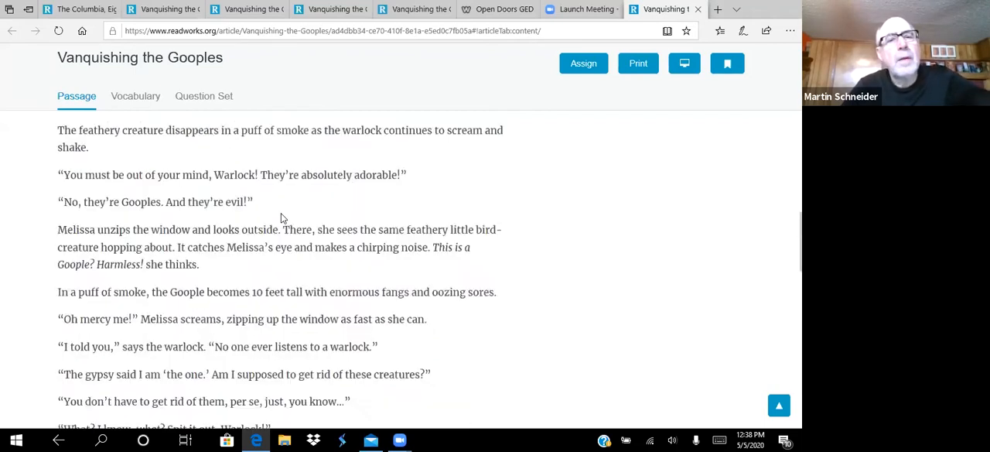
Switch to the Question Set and read down to question 3's conclusion choices.
click(204, 96)
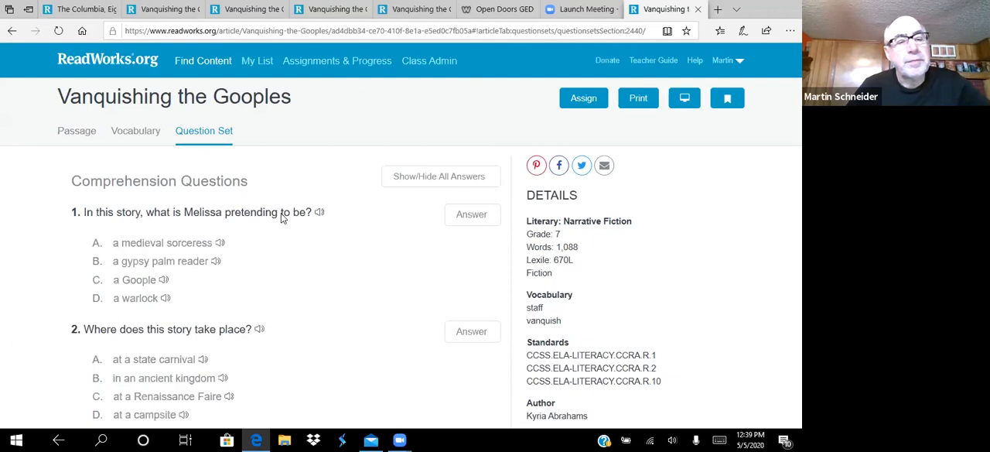
scroll(down, 3)
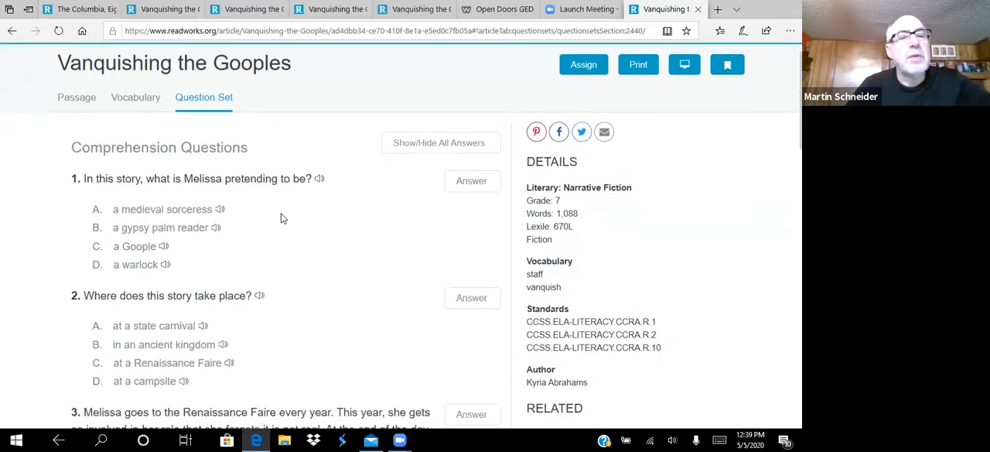
scroll(down, 3)
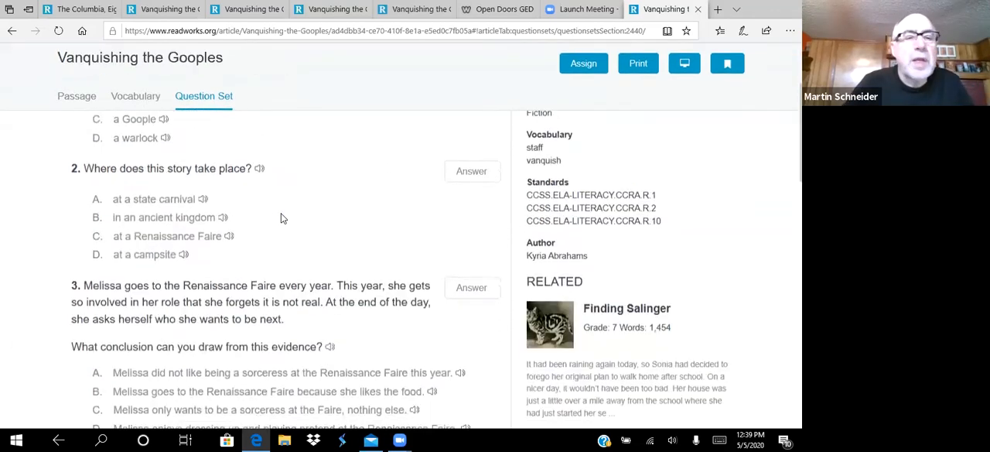
scroll(down, 3)
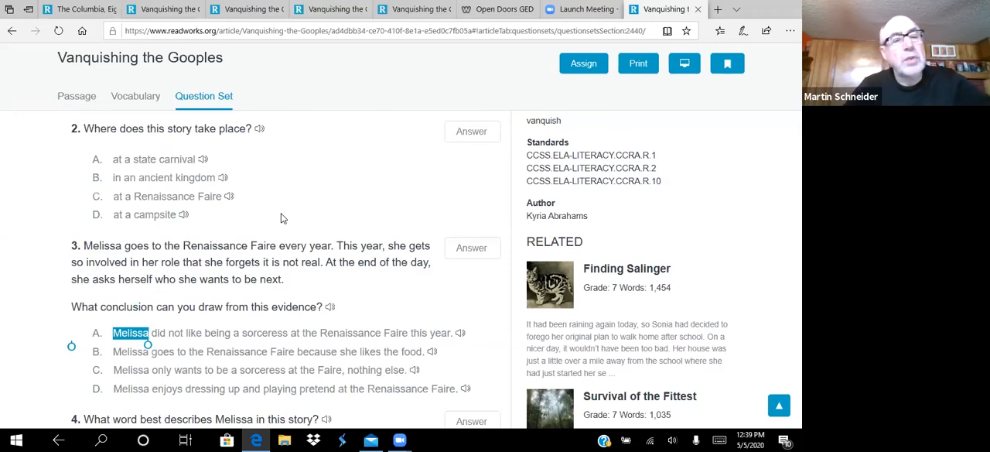
Show question 4's word choices describing Melissa, with question 5 beginning below.
scroll(down, 3)
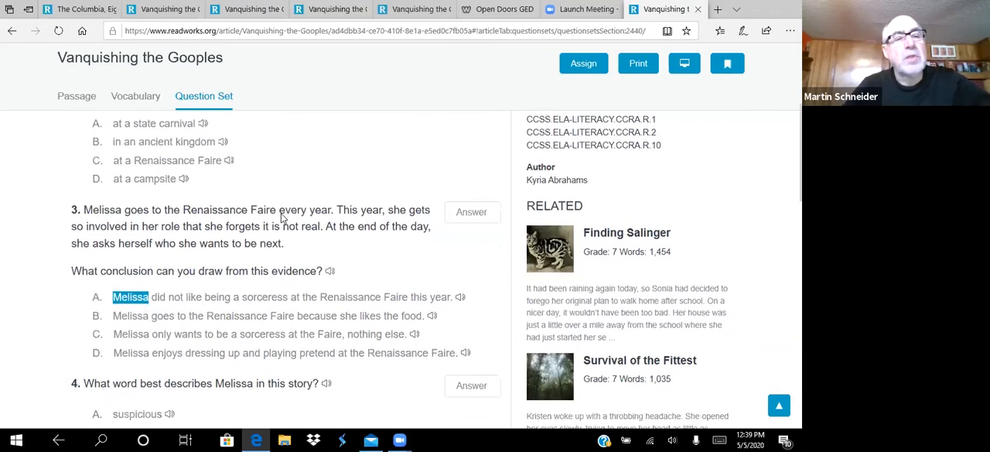
scroll(down, 3)
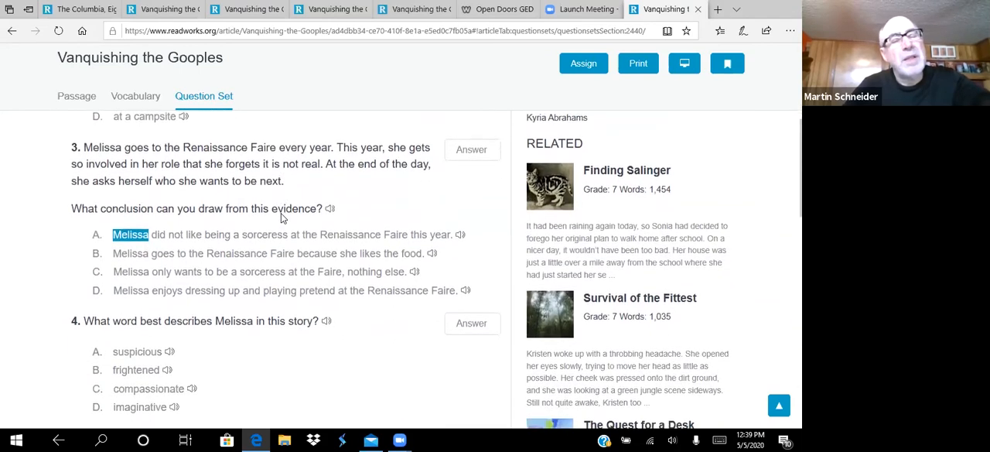
scroll(down, 3)
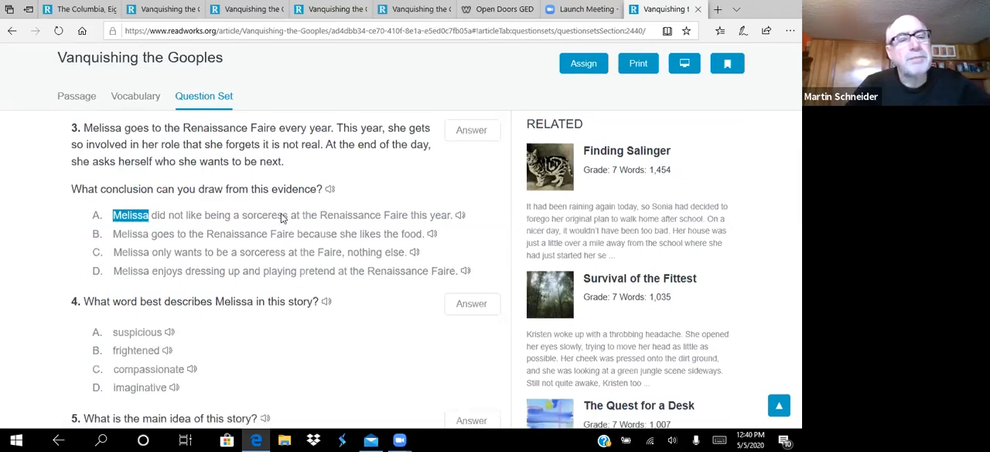
Show question 5's main-idea choices about Melissa at the Renaissance Faire.
scroll(down, 3)
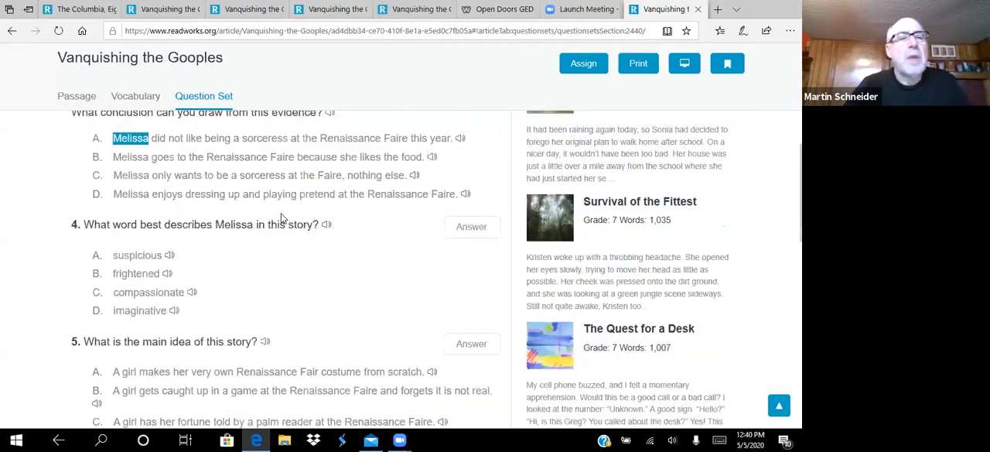
scroll(down, 3)
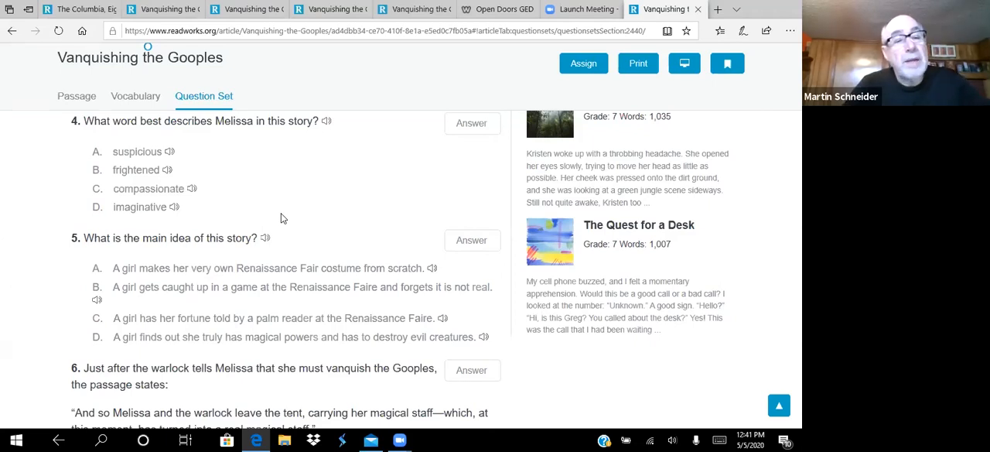
Show question 6's quoted passage and answer choices about the real magical staff.
scroll(down, 3)
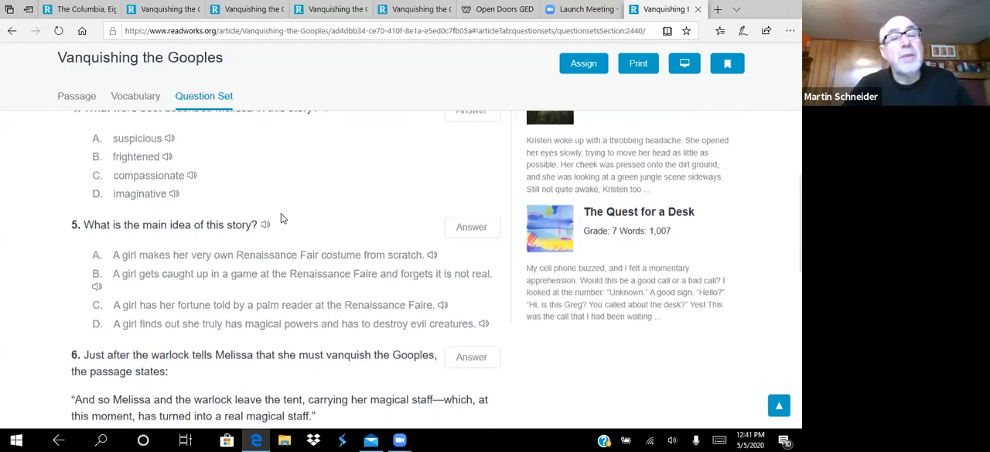
scroll(down, 3)
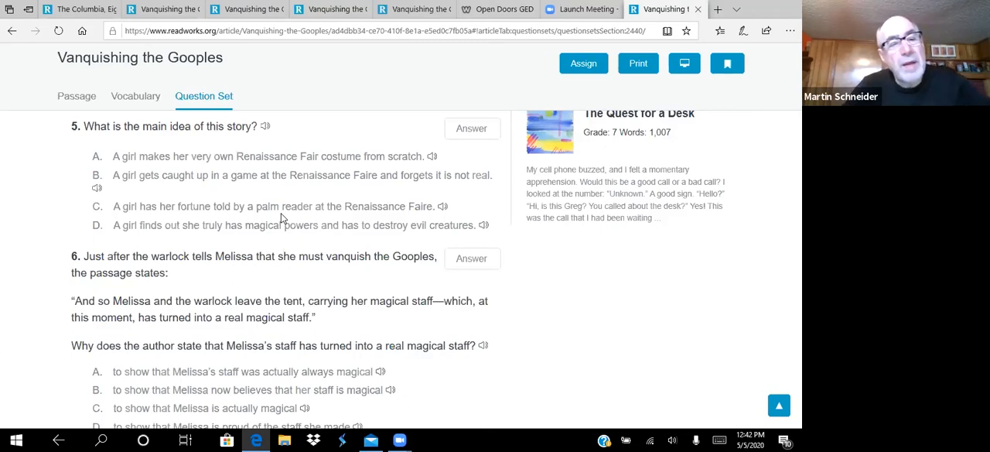
Show question 7's fill-in-the-blank about when the warlock says to vanquish the Gooples.
scroll(down, 3)
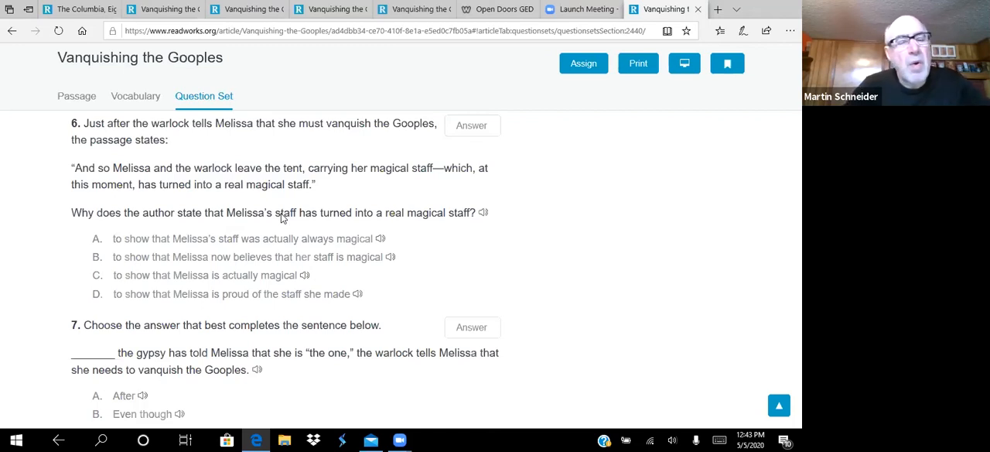
Reach the end of the Question Set with written questions 8–10 about Melissa's staff and costume.
scroll(down, 3)
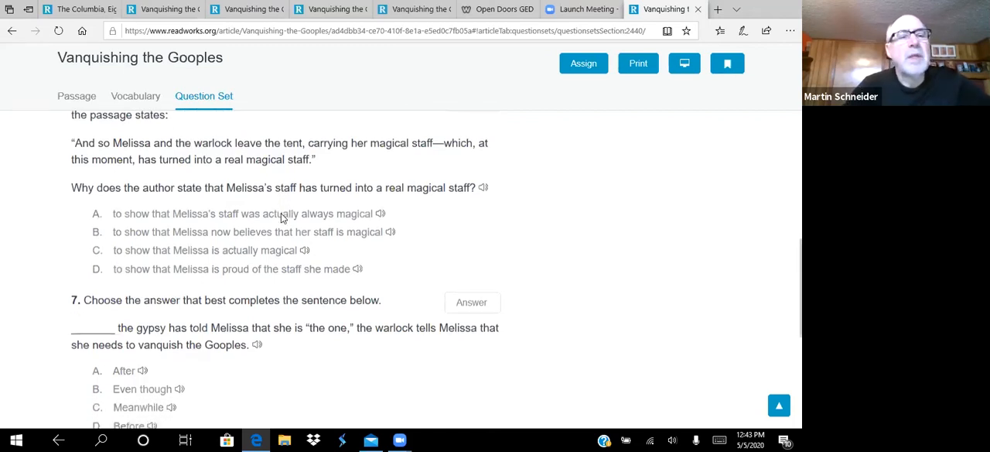
scroll(down, 3)
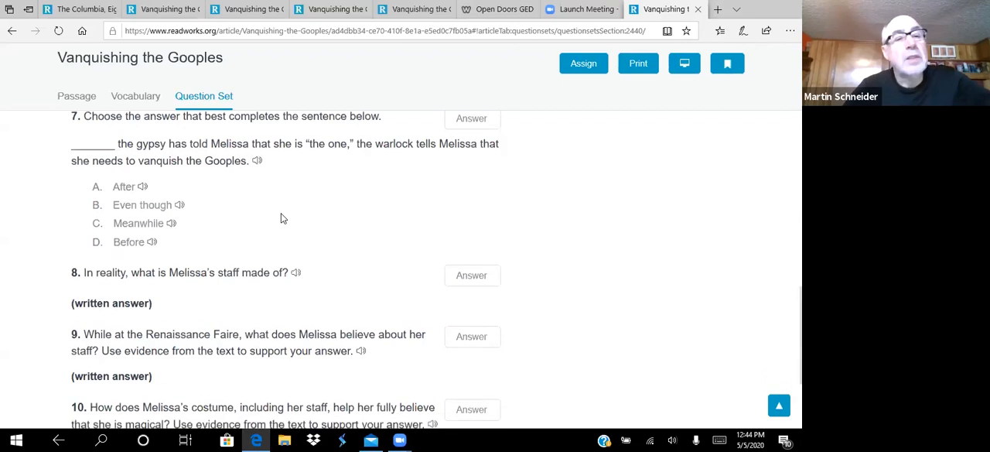
scroll(down, 3)
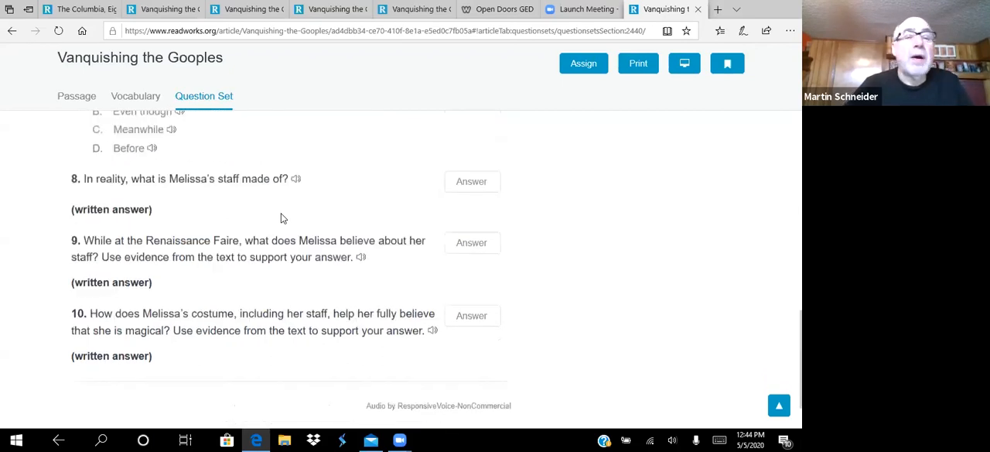
scroll(down, 3)
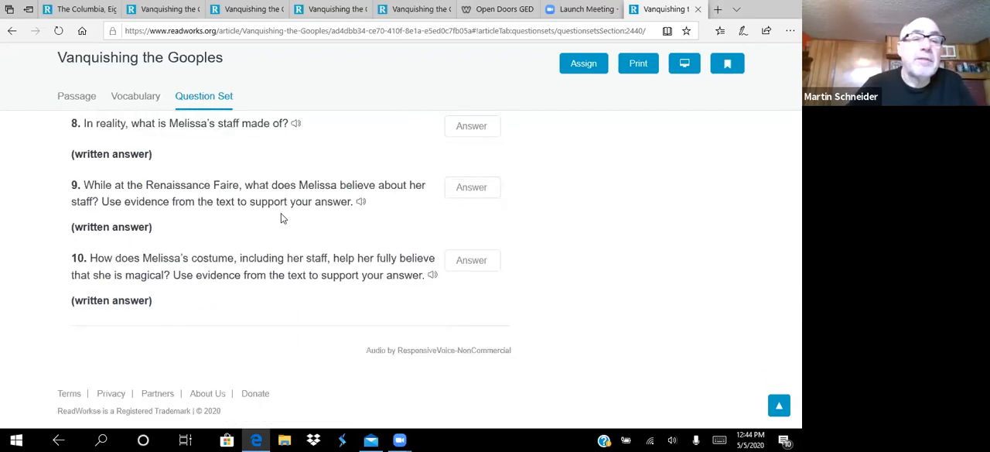